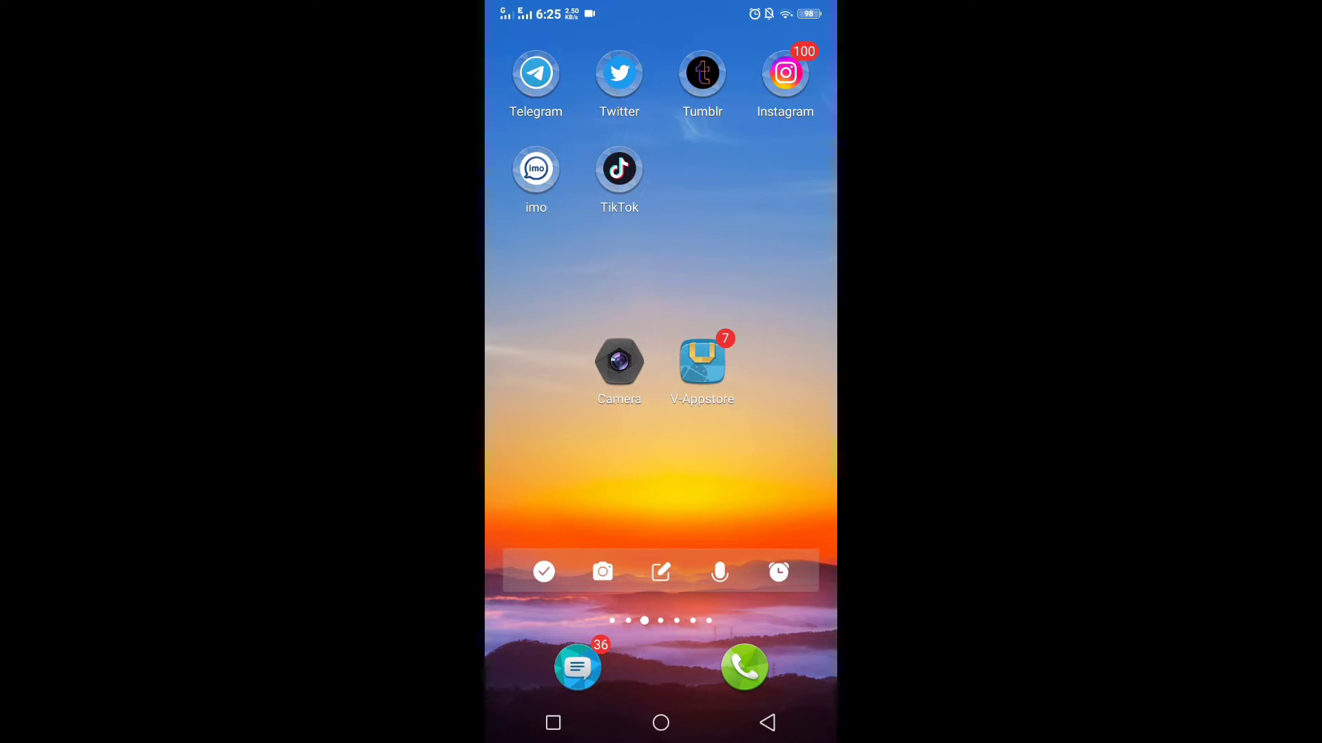
Step: Launch Instagram repeatedly to show it auto-closing, then return to the home screen
left_click(785, 73)
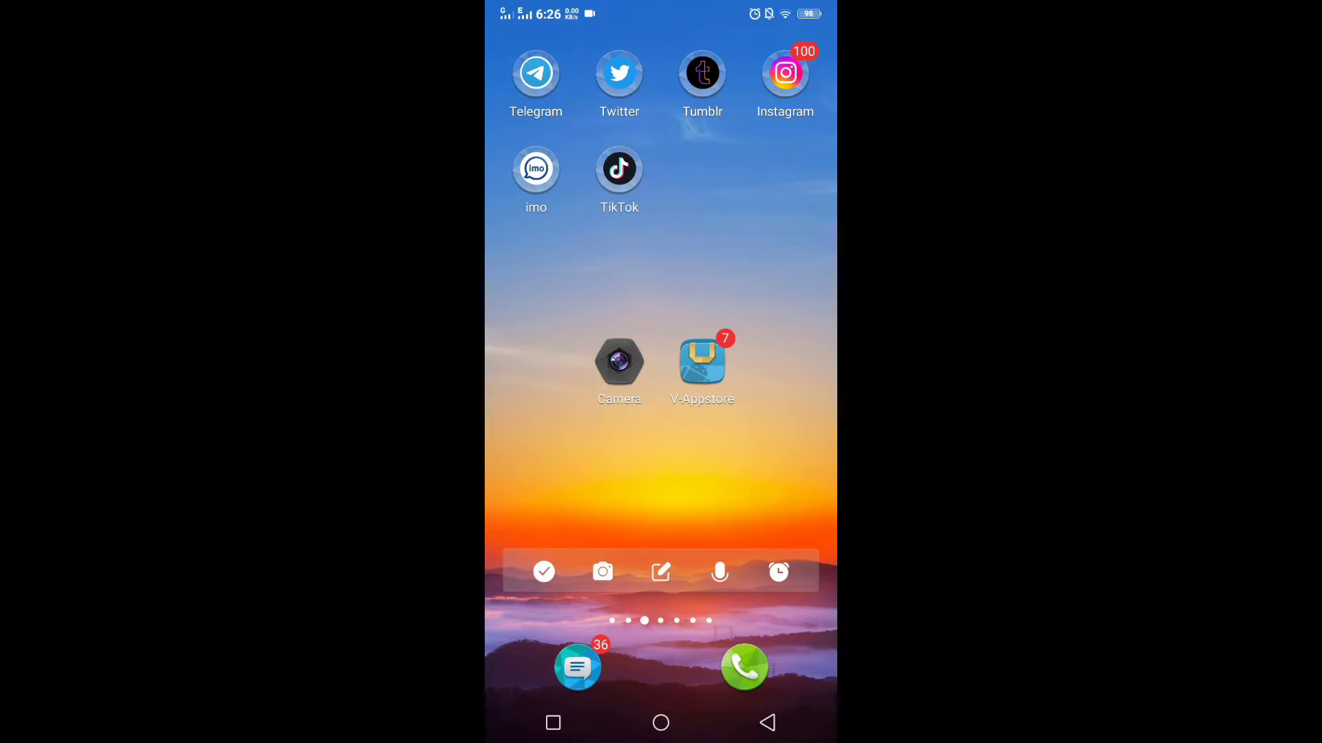
left_click(784, 72)
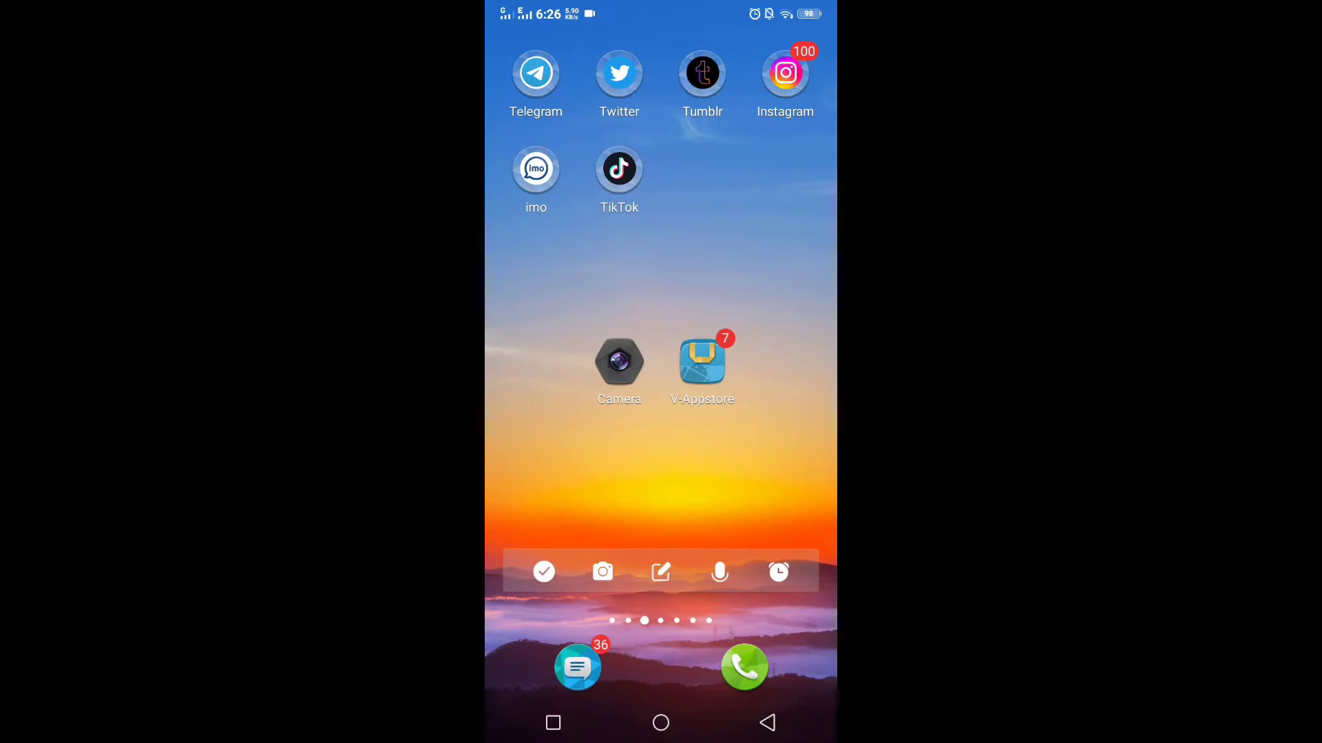
left_click(785, 72)
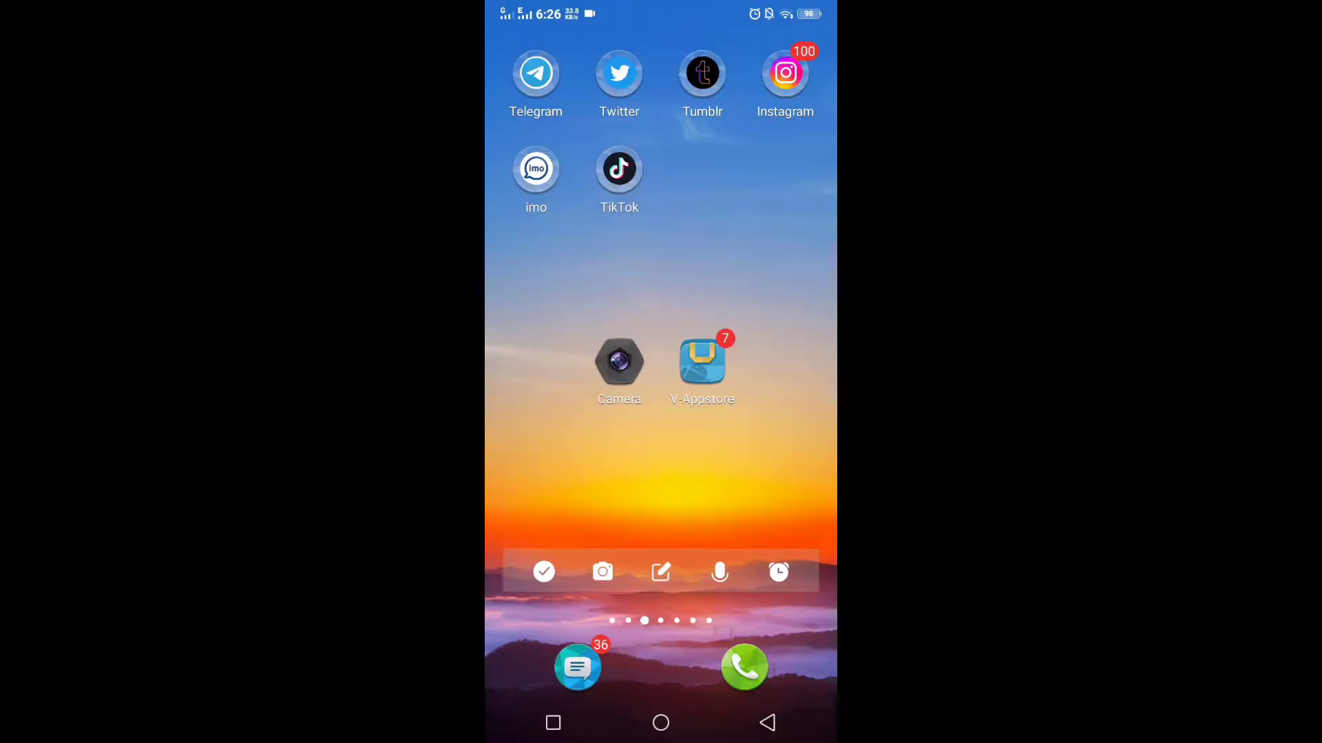
left_click(785, 72)
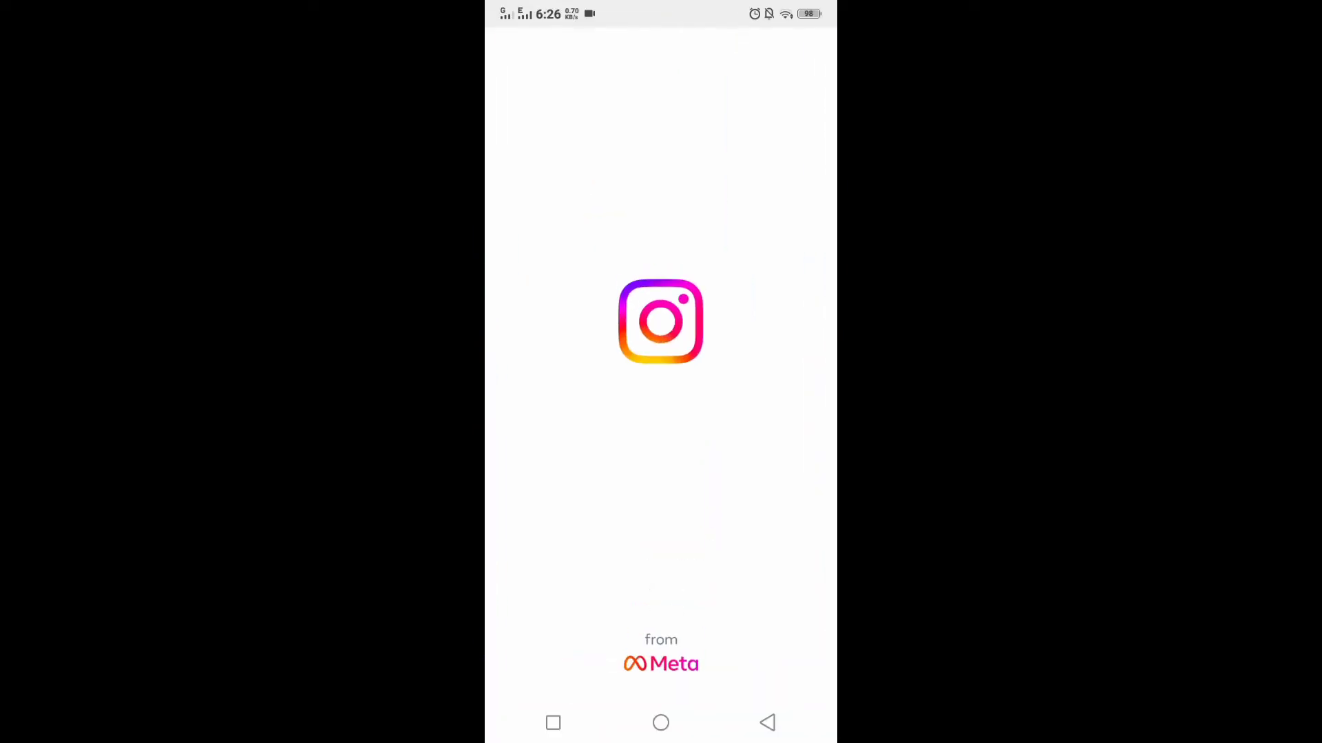
key("back")
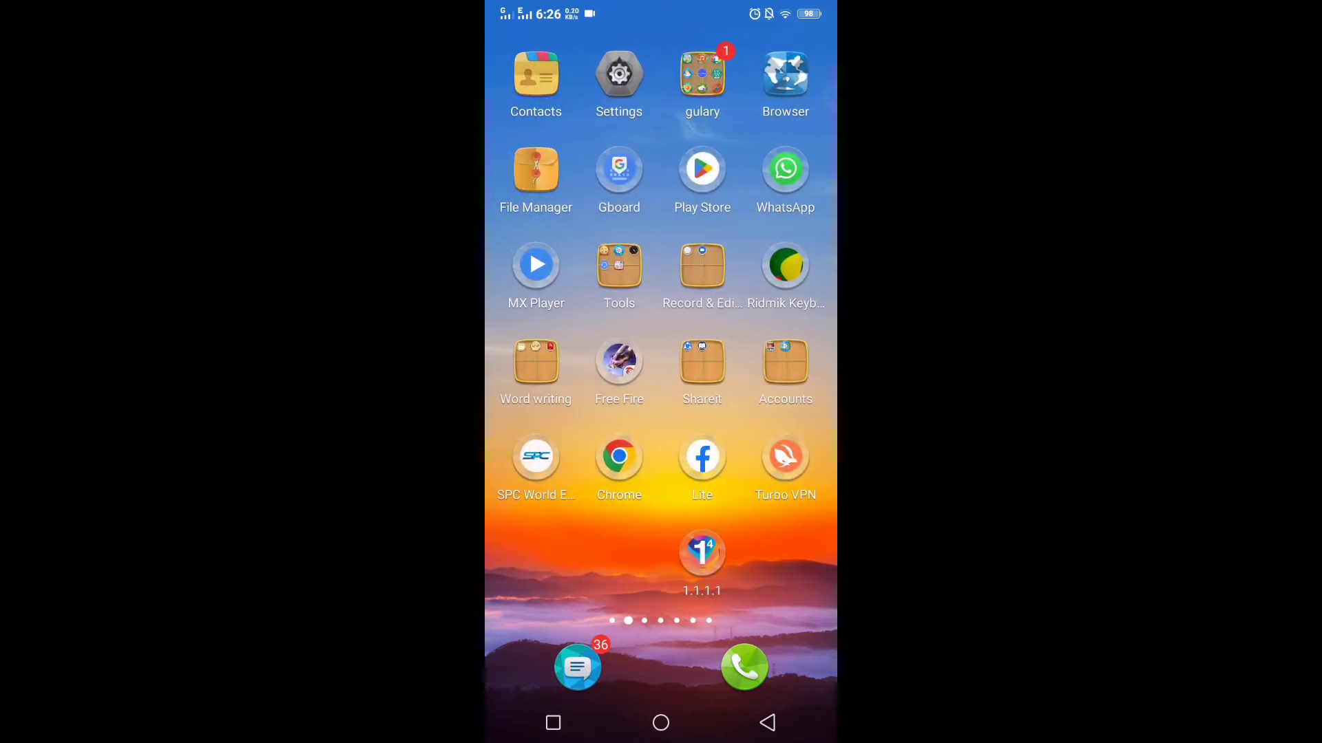
Step: Browse the Play Store For you feed, then swipe back to the Instagram home page
left_click(702, 169)
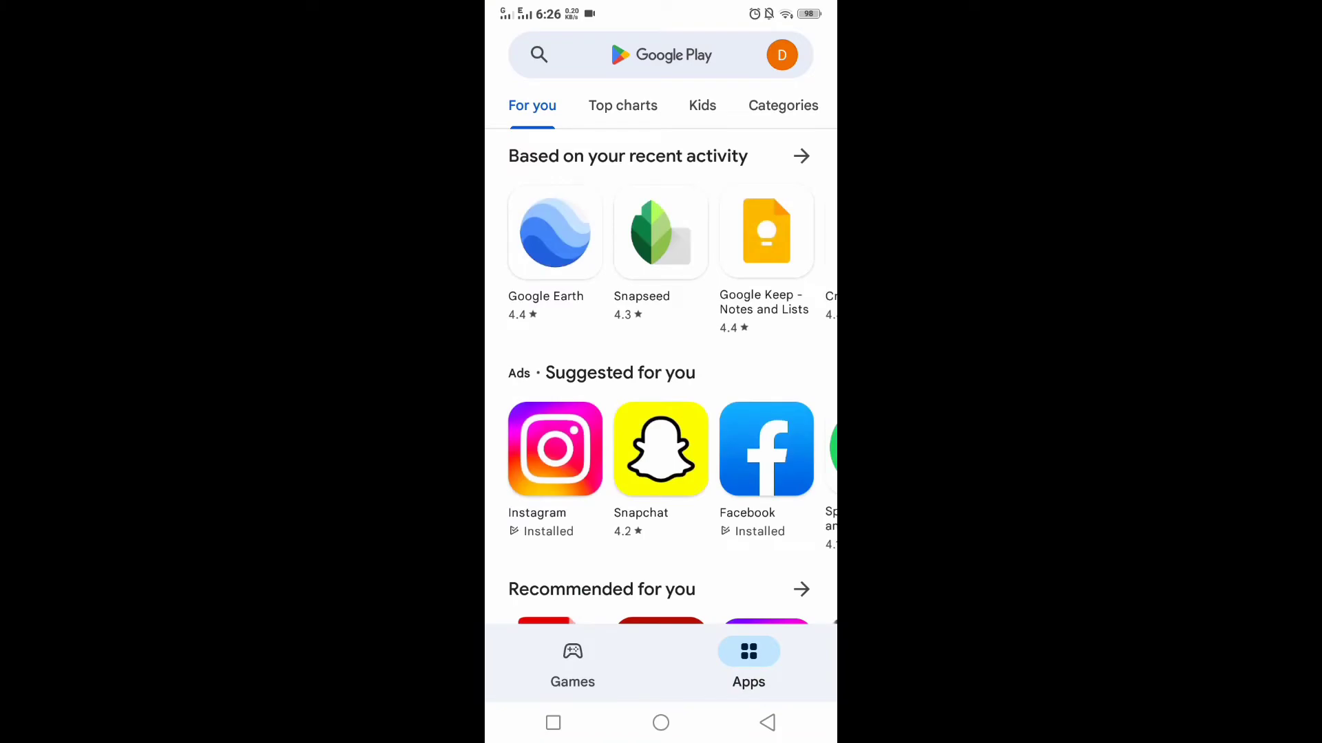
scroll("down", 3)
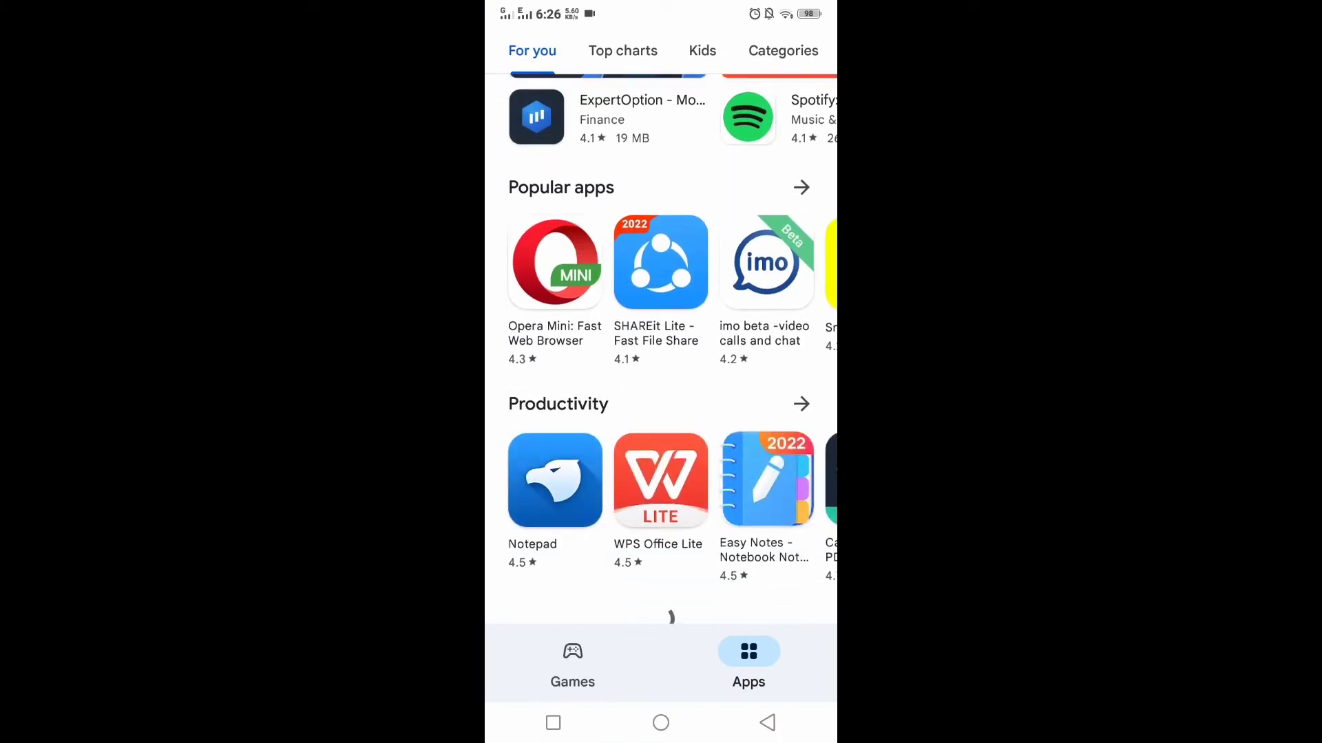
scroll("down", 3)
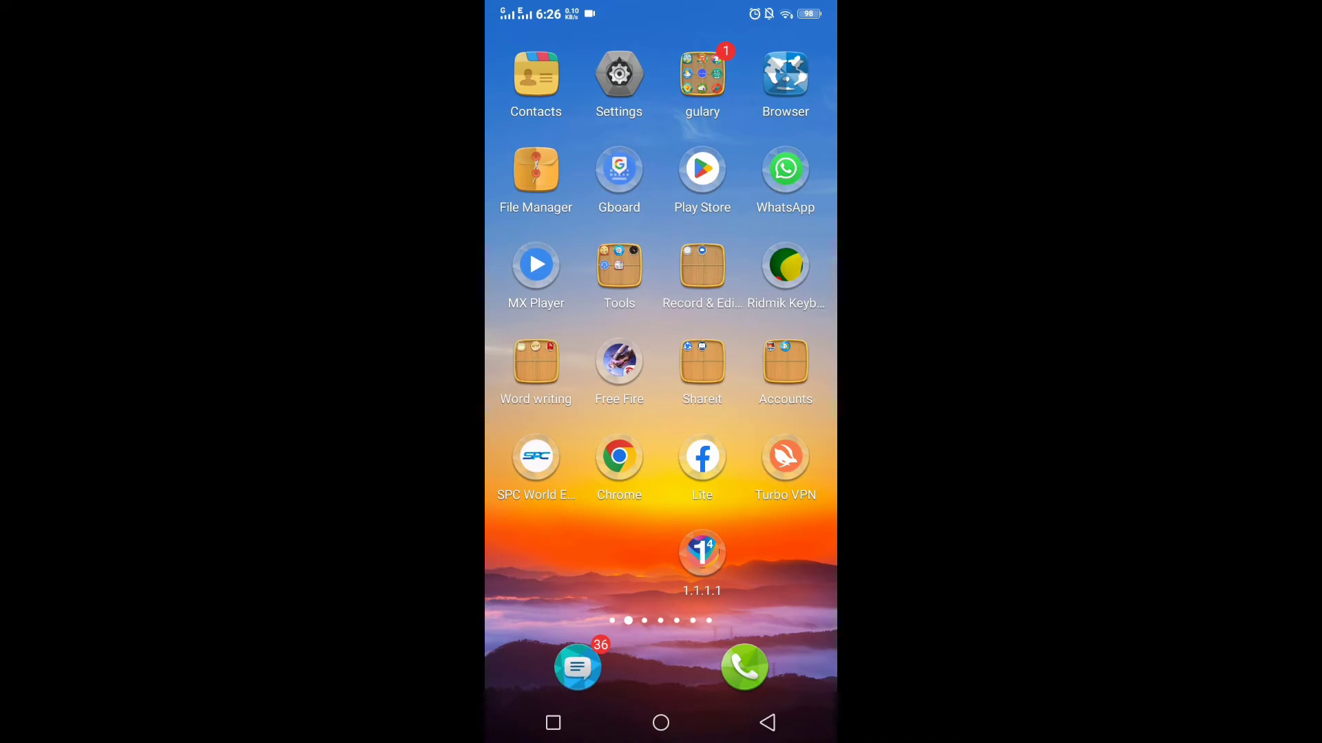
scroll("left", 3)
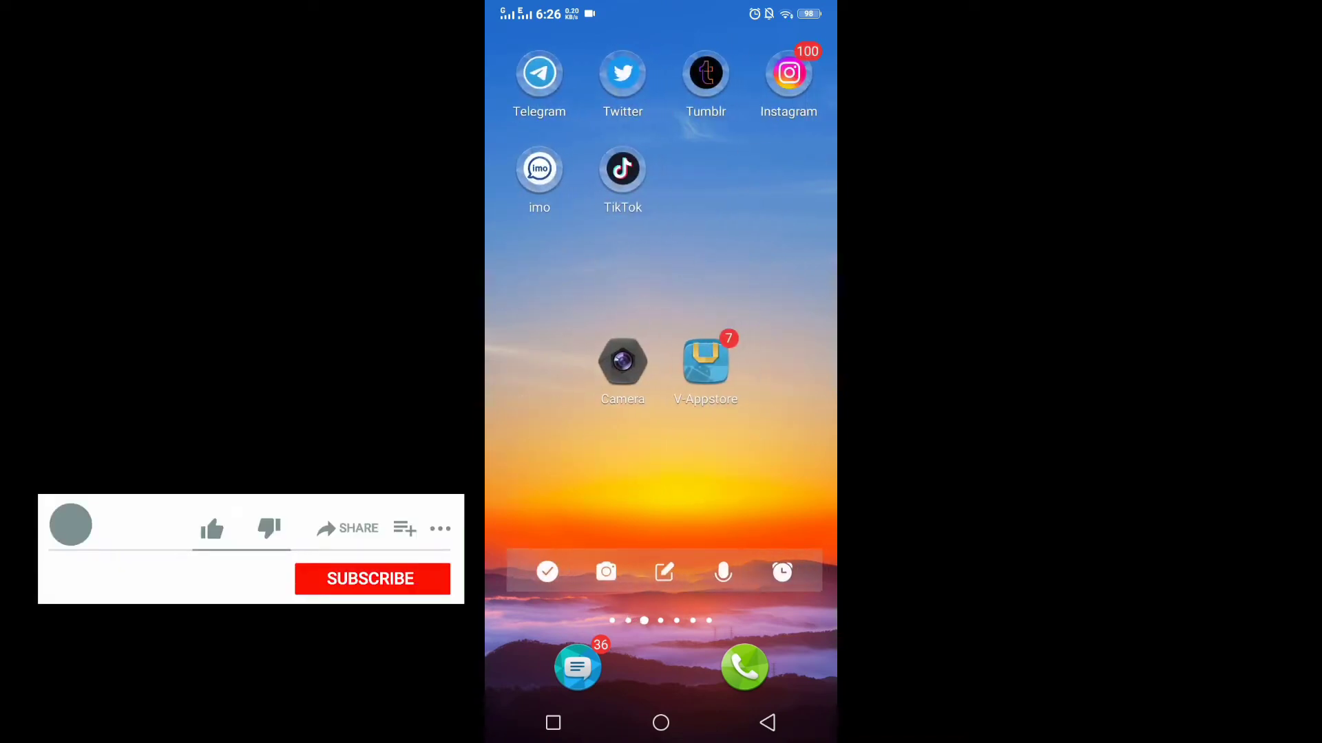
Step: Launch V-Appstore from the home screen to reach its splash screen
left_click(369, 578)
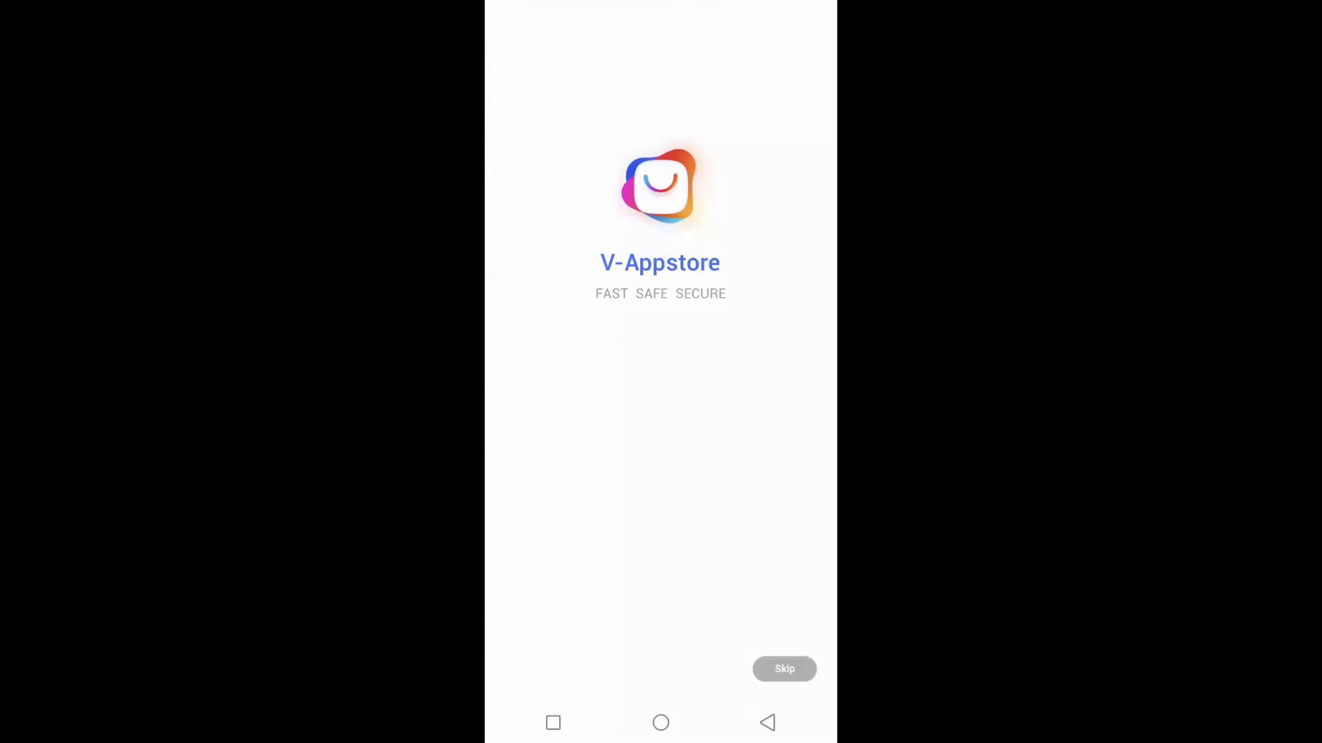
Step: Skip V-Appstore's intro and view the Manage page's Uninstall section
left_click(783, 669)
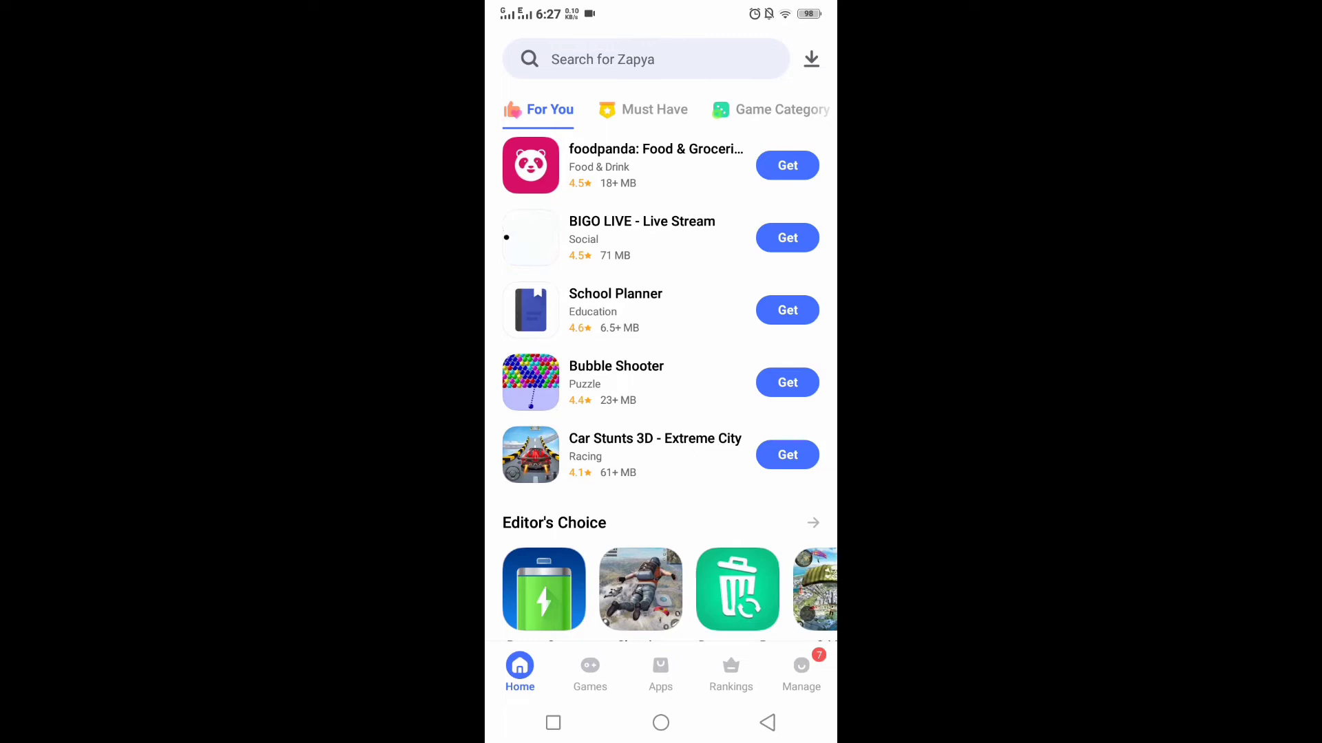
left_click(800, 670)
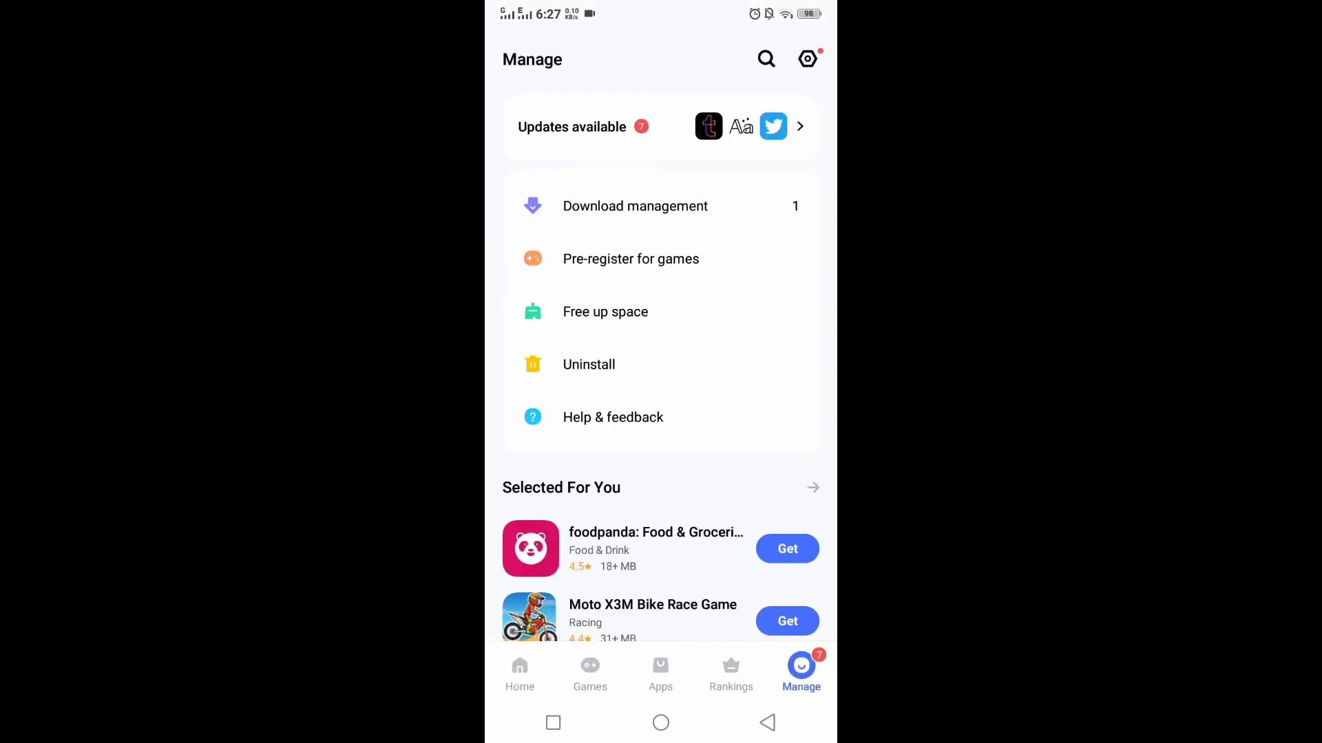
left_click(572, 127)
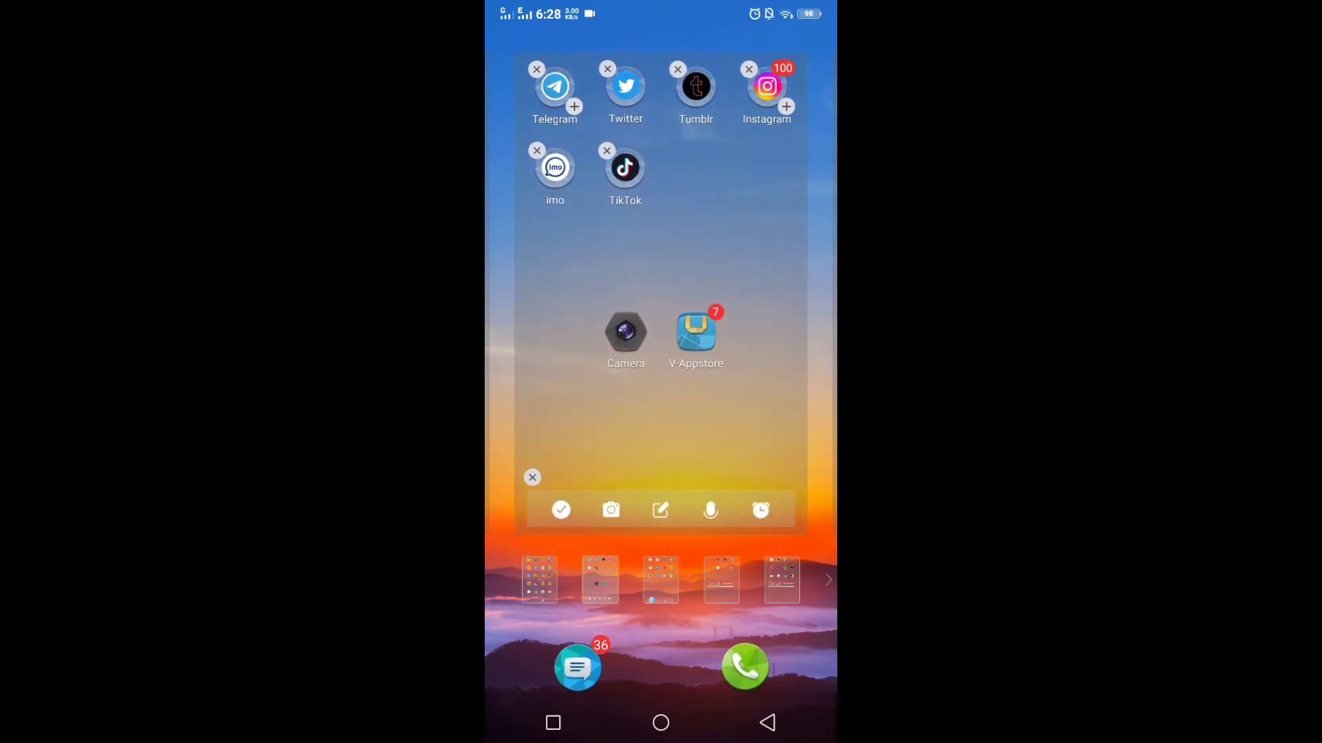
Step: Delete Instagram and its data from the home screen, then launch Play Store
left_click(748, 68)
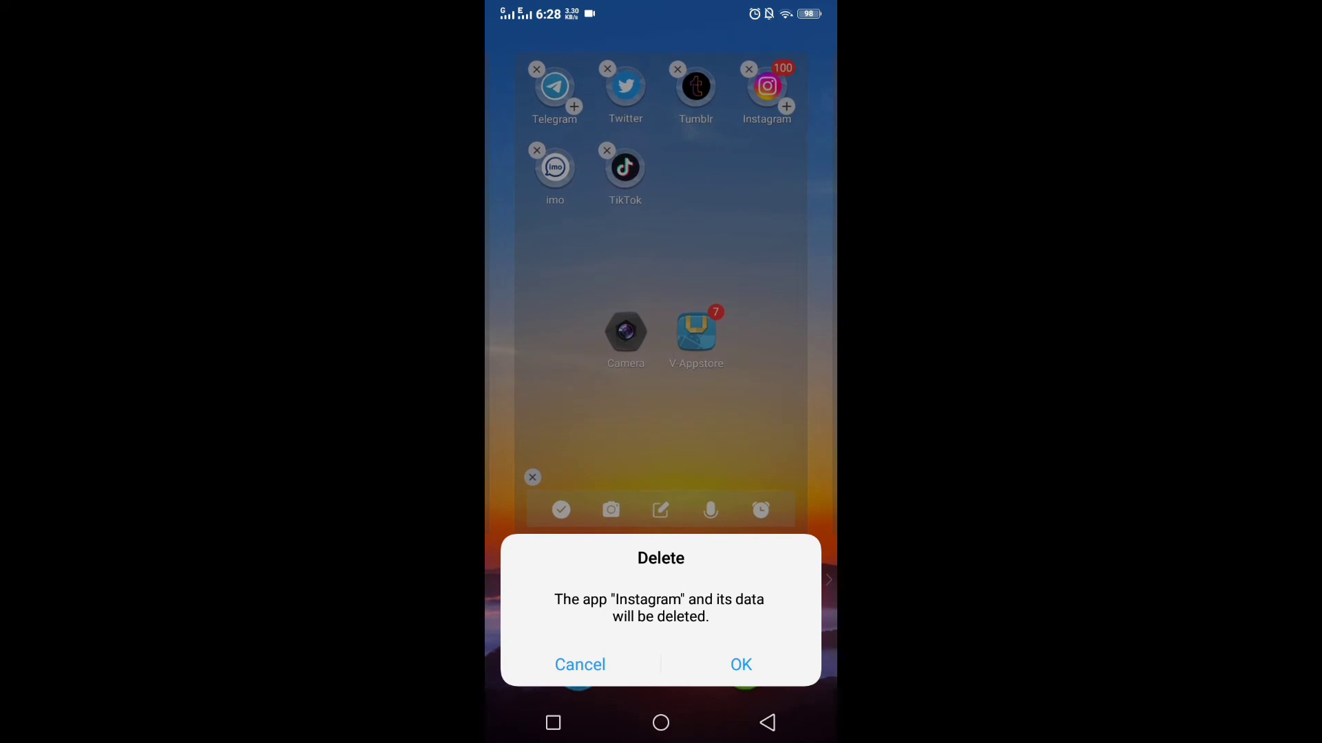
left_click(579, 665)
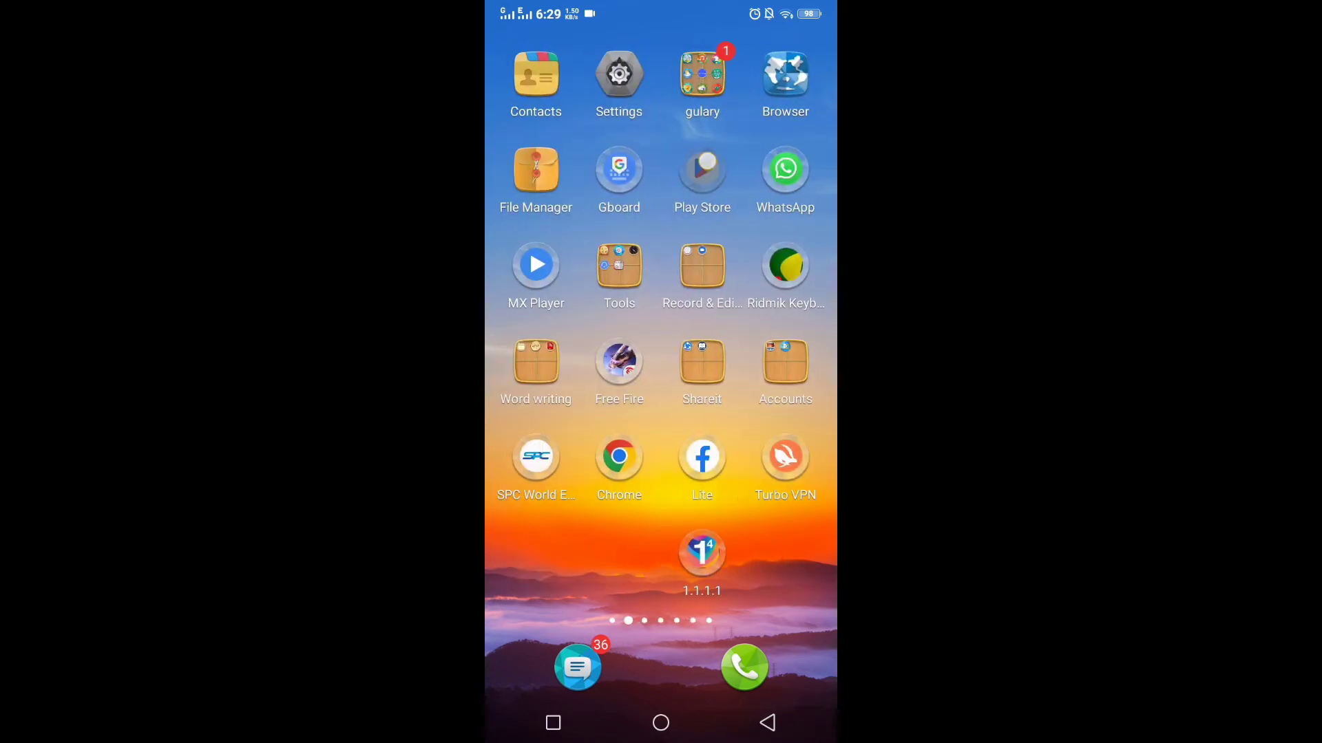
left_click(701, 172)
type("instrogram")
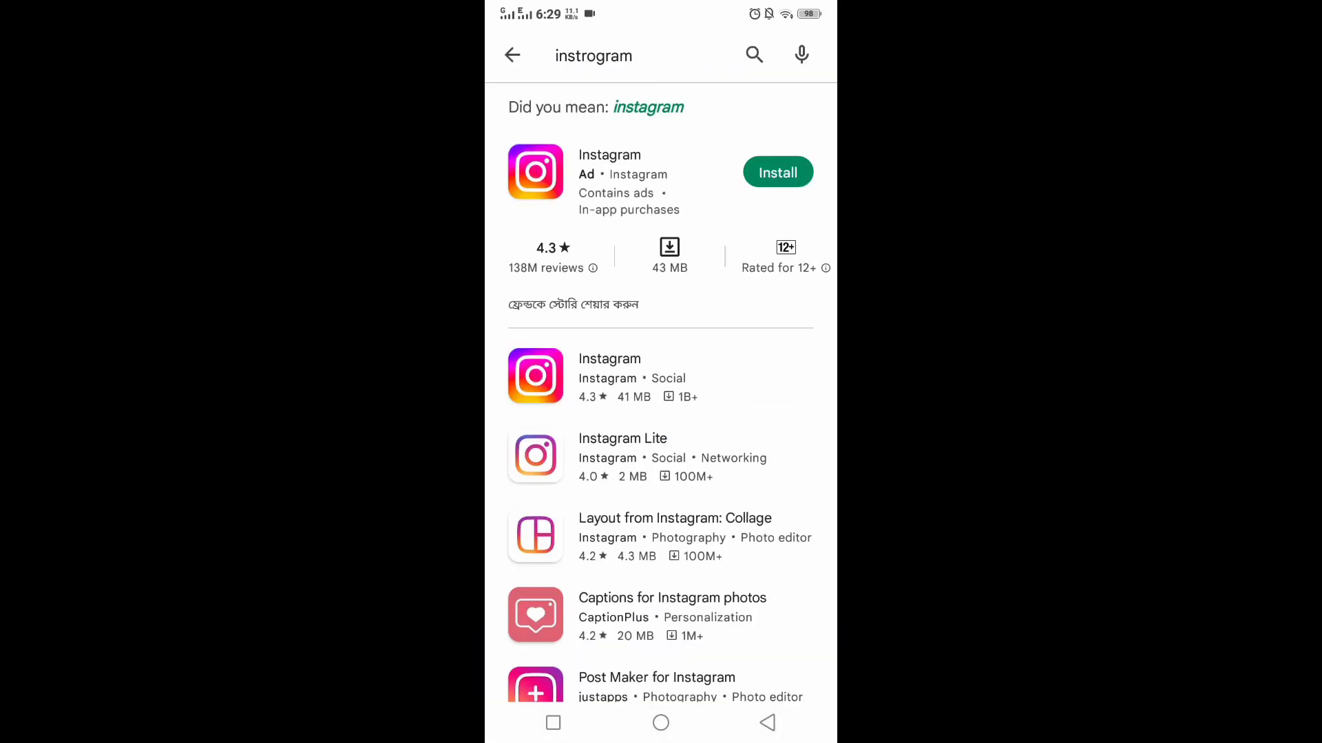
Step: Install Instagram from Play Store and open it once installed
left_click(776, 172)
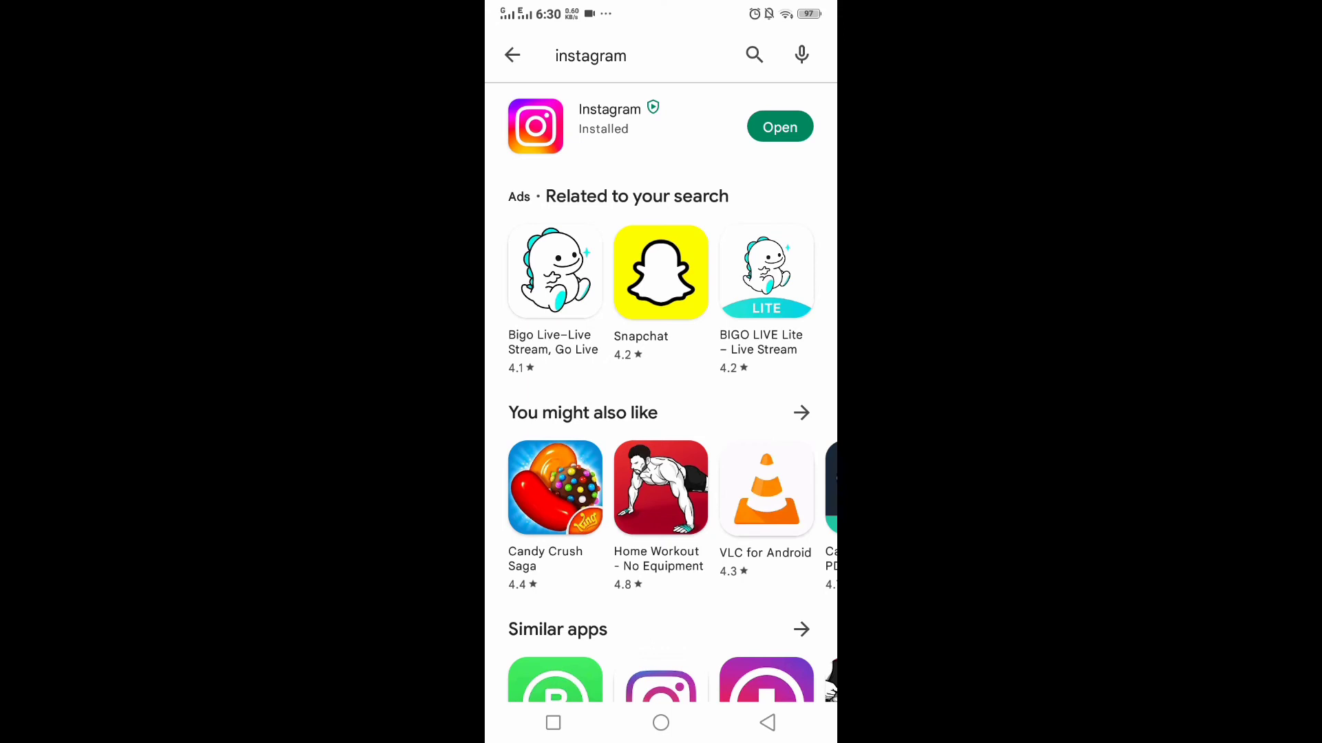
left_click(778, 127)
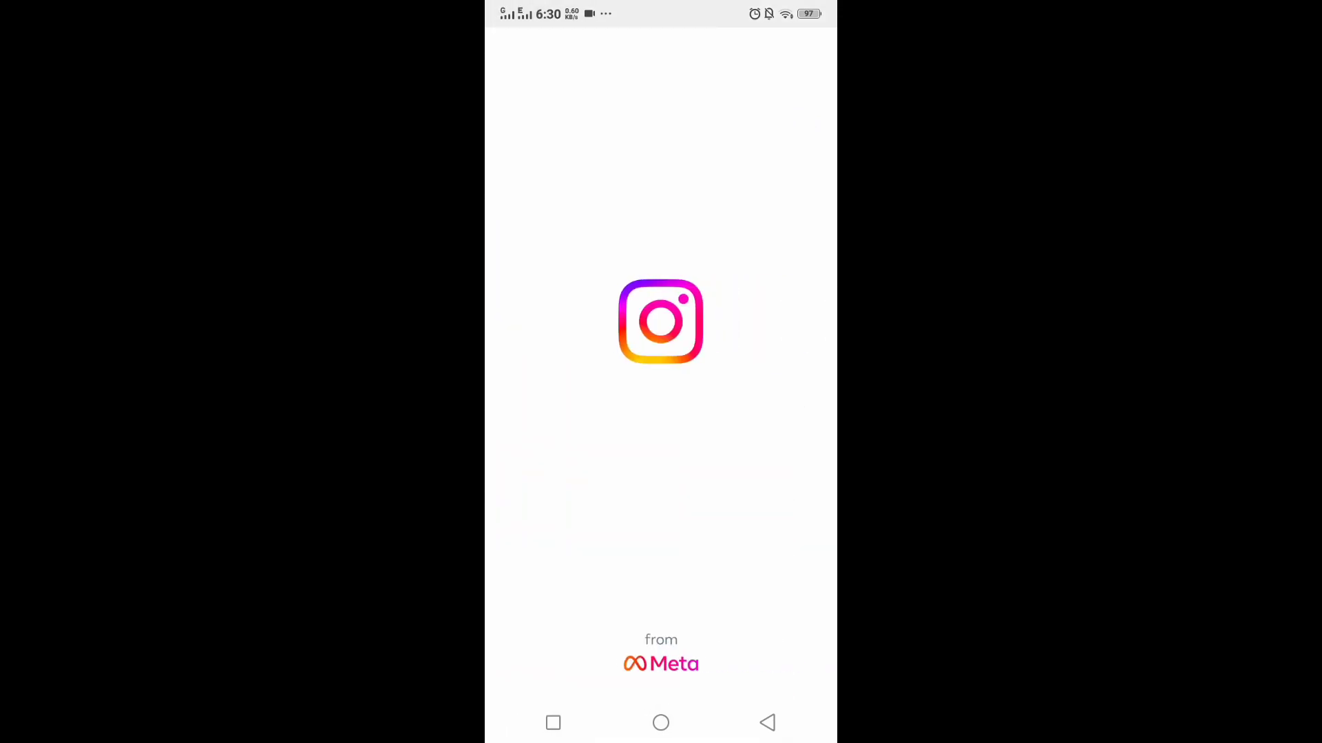